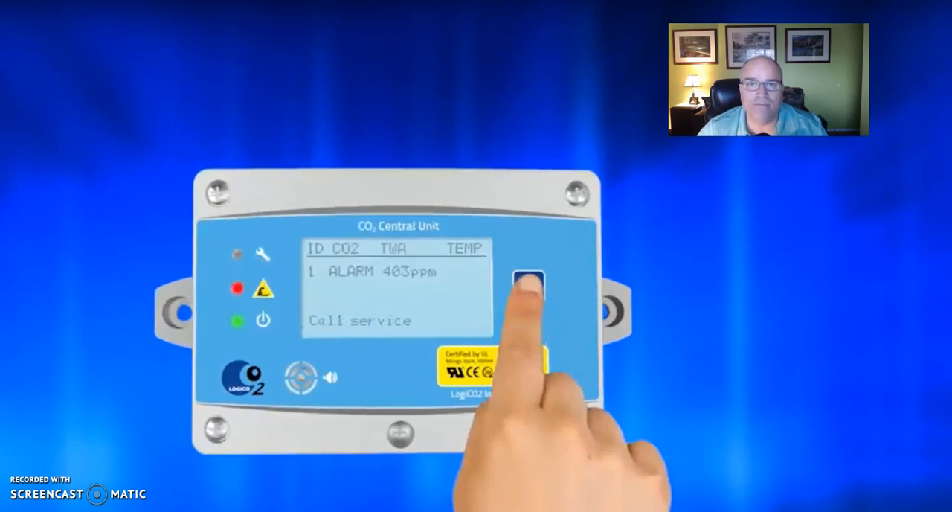
{"action": "left_click", "coordinate": [529, 286]}
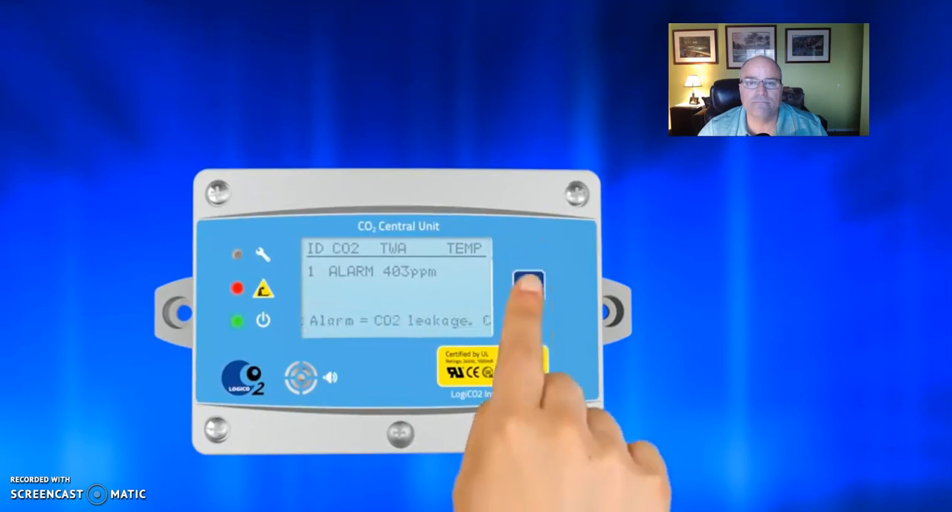
{"action": "left_click", "coordinate": [529, 286]}
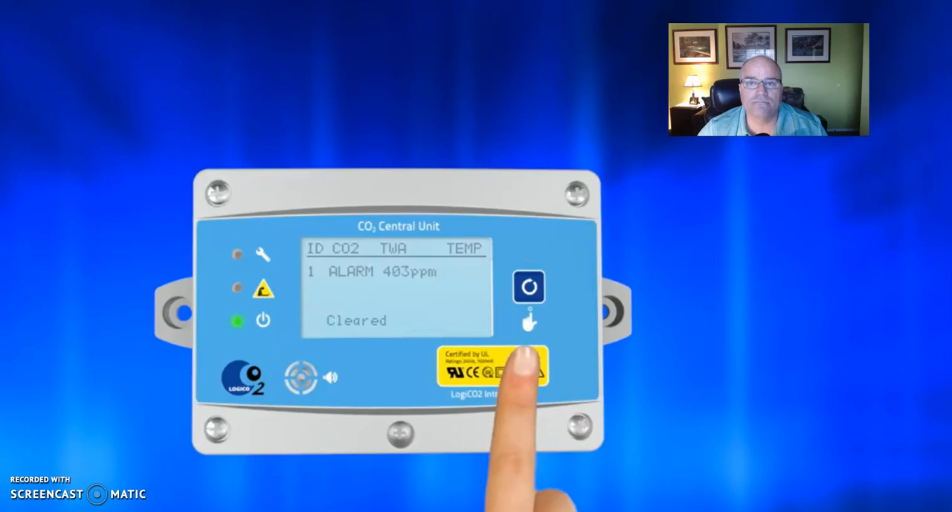